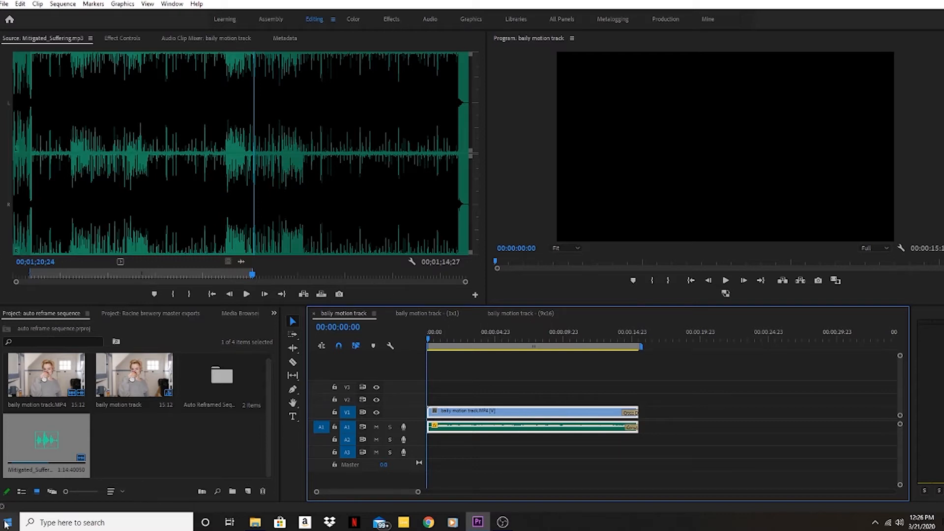
Play through the original 16:9 baily motion track sequence, then stop playback
left_click(7, 522)
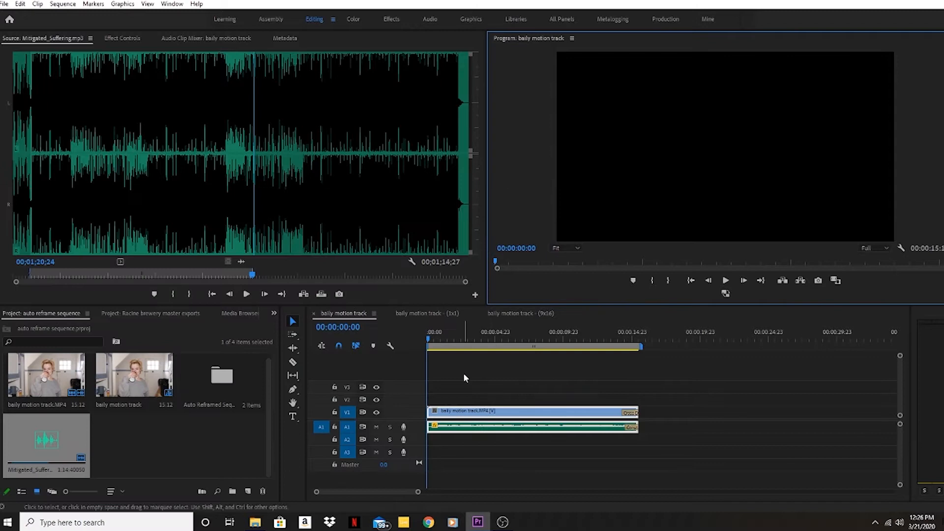
mouse_move(522, 368)
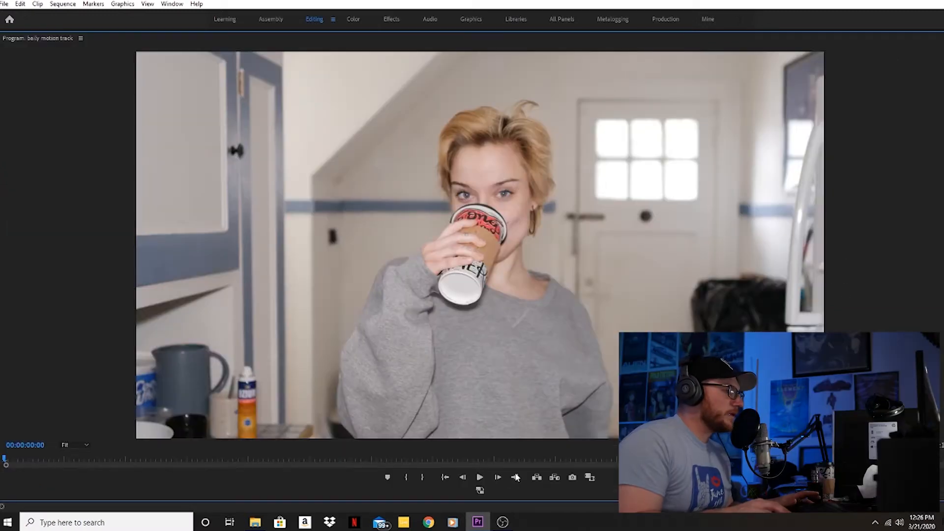
left_click(480, 477)
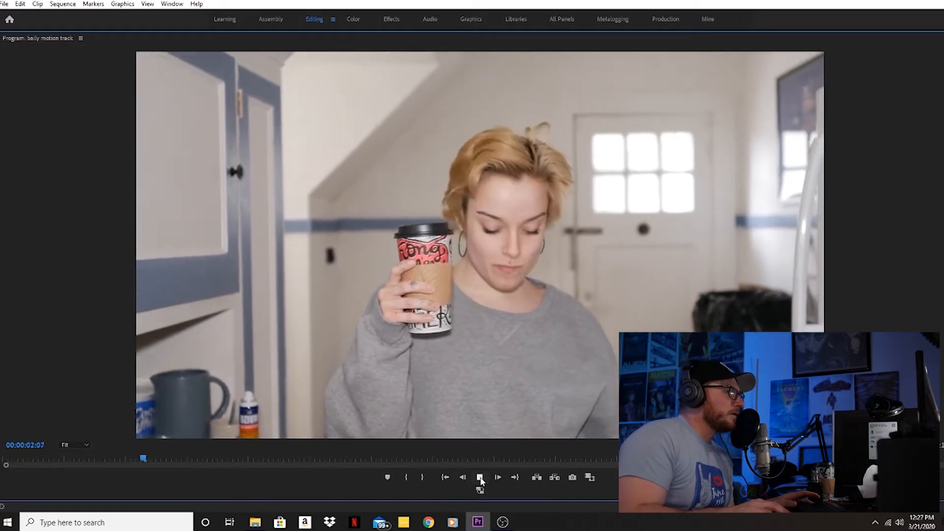
left_click(498, 477)
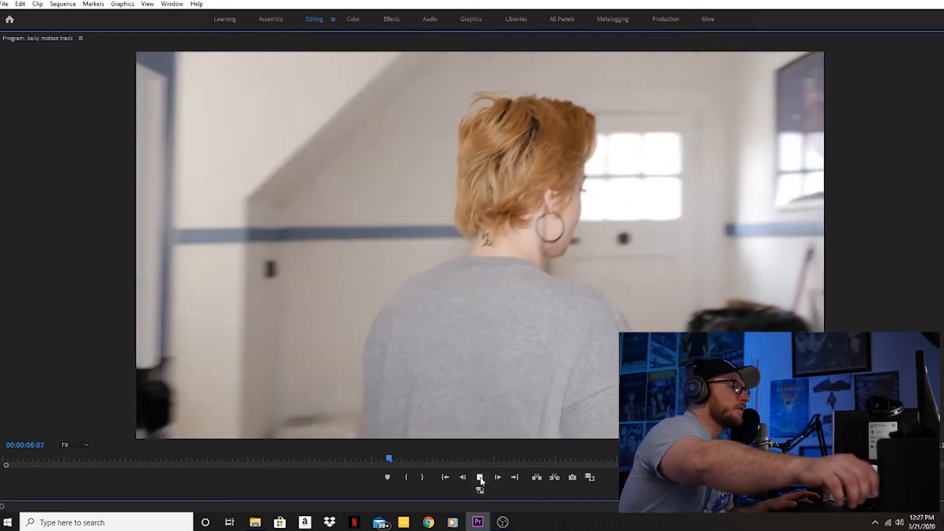
left_click(480, 477)
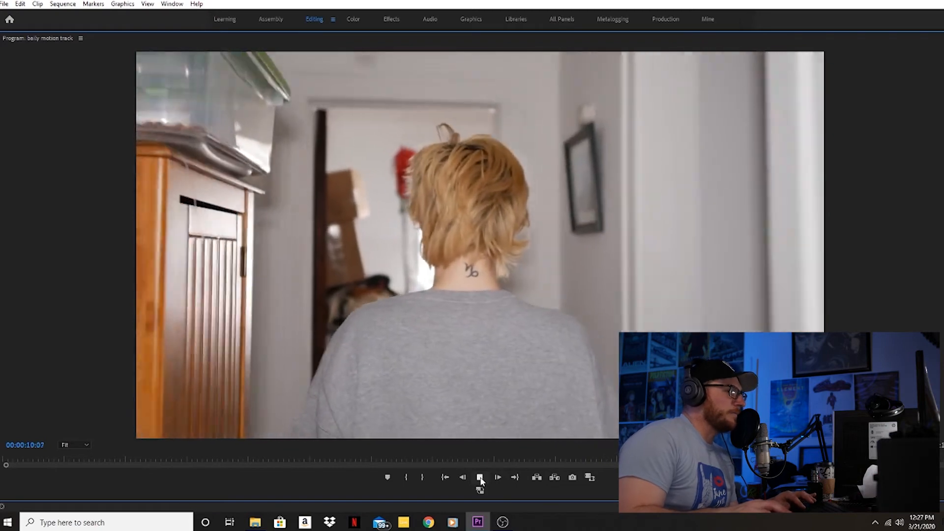
left_click(479, 477)
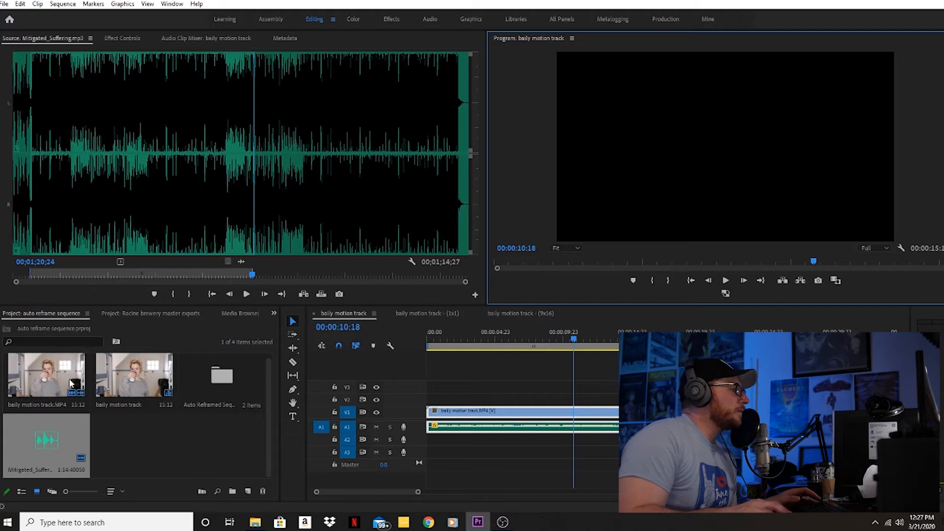
Create an auto-reframed copy of the sequence with Target Aspect Ratio Vertical 9:16
right_click(45, 373)
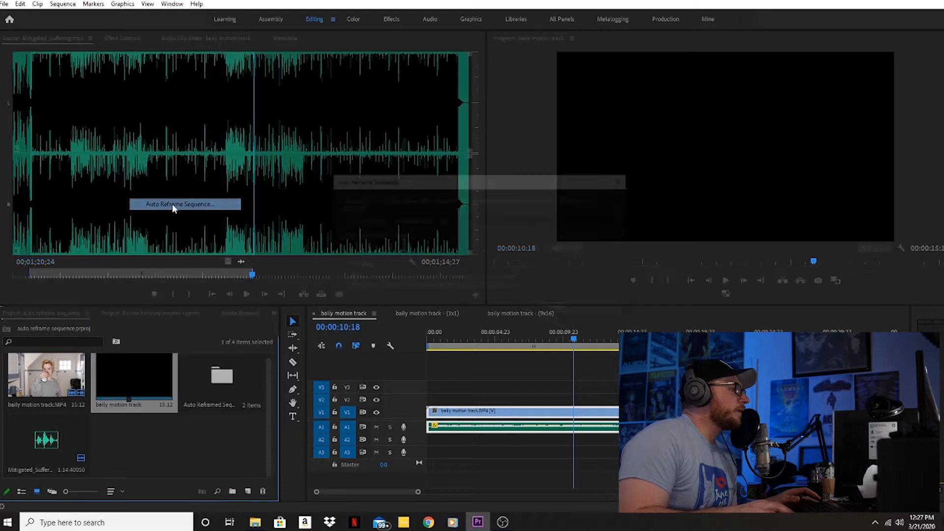
left_click(184, 204)
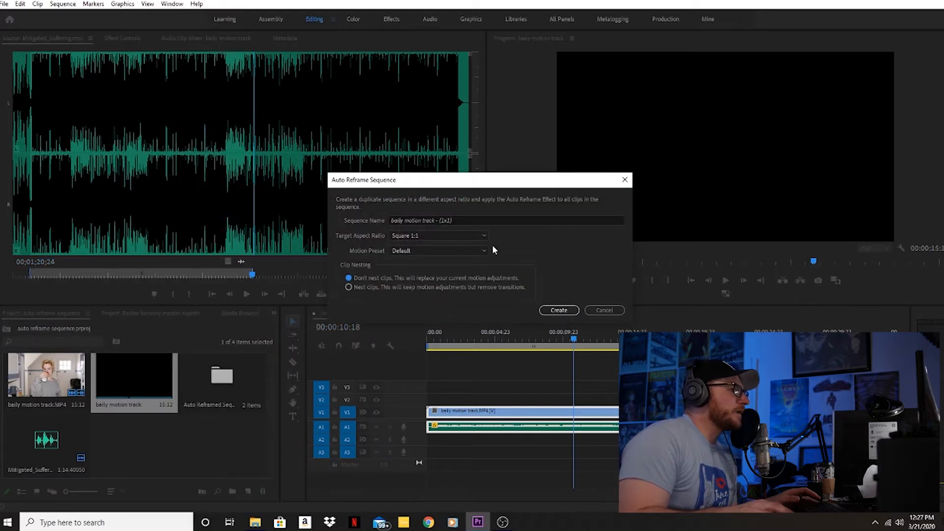
left_click(439, 235)
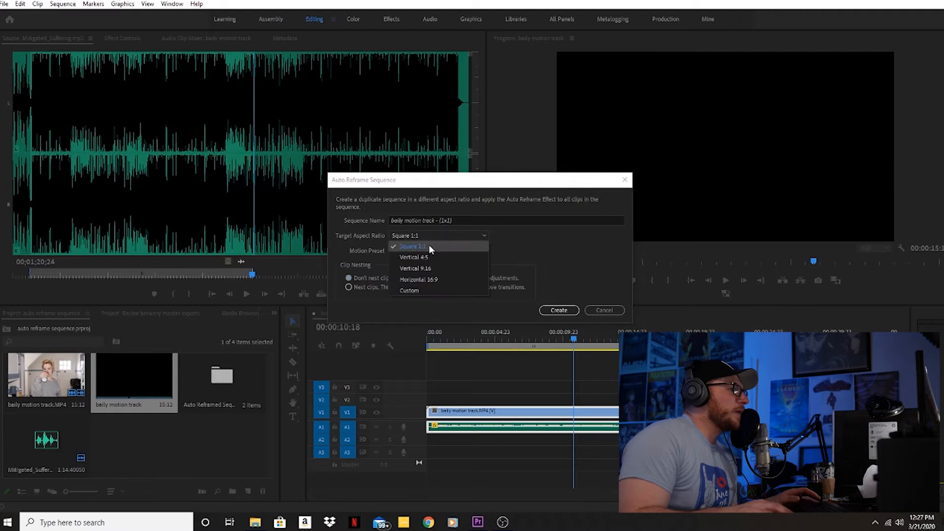
mouse_move(420, 280)
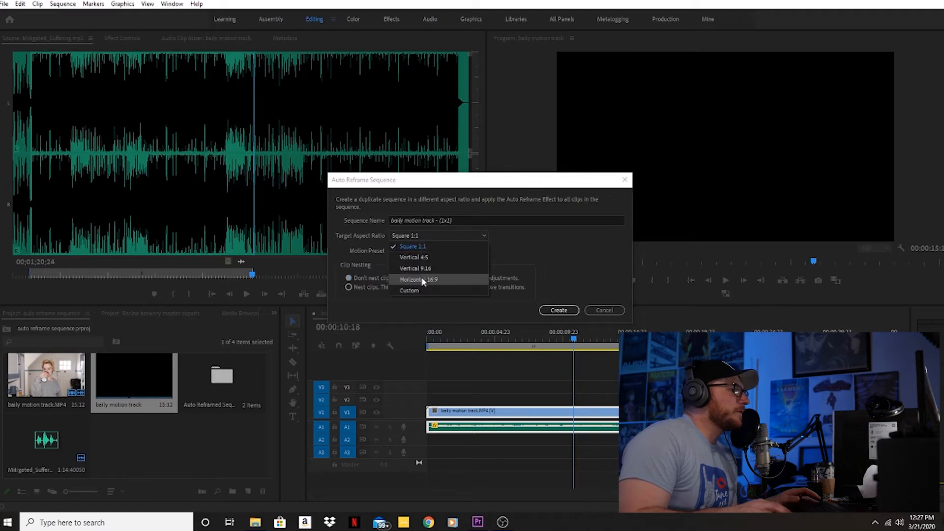
mouse_move(424, 268)
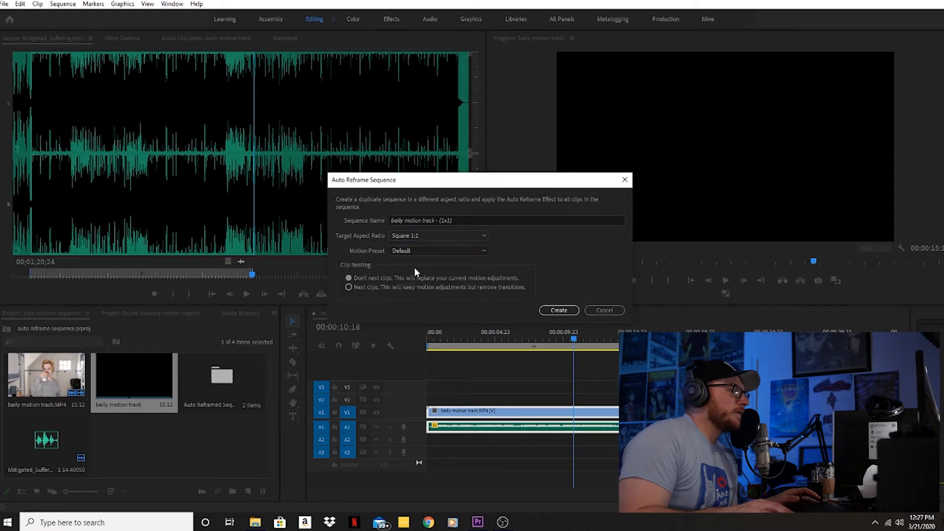
left_click(439, 235)
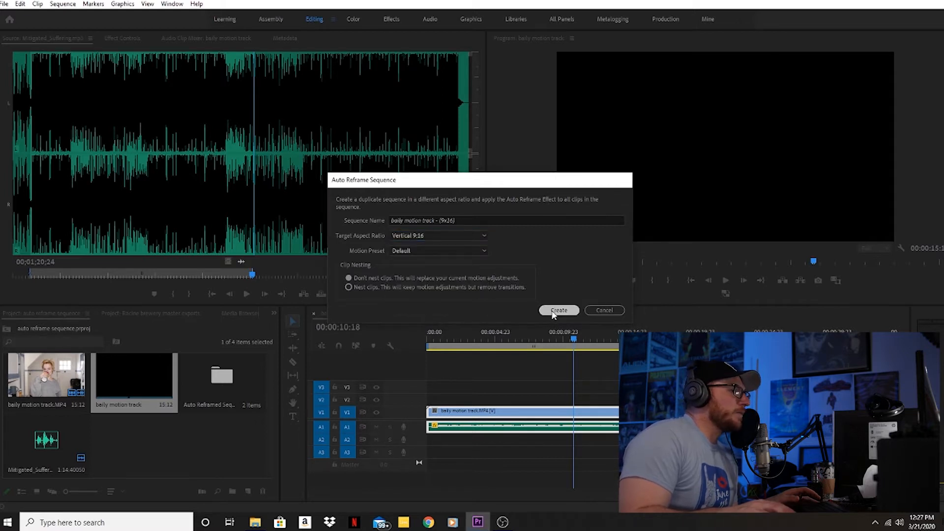
left_click(558, 310)
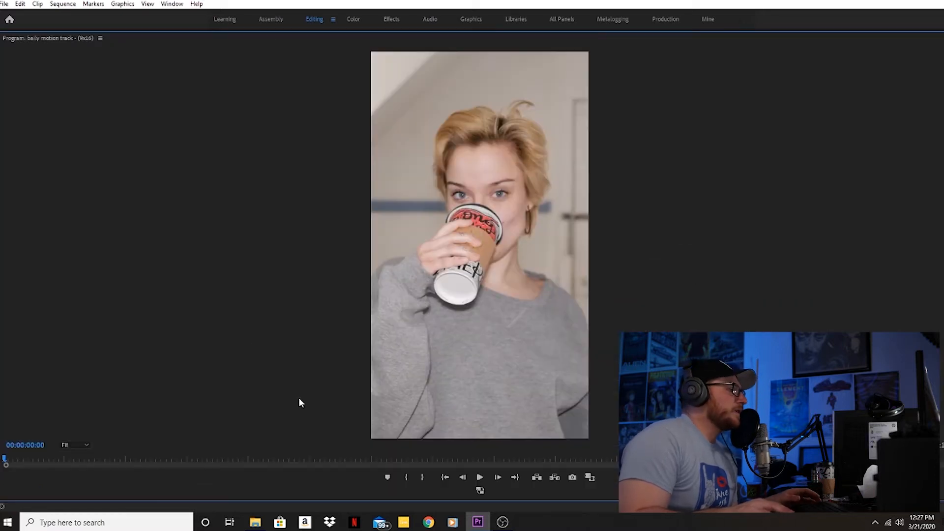
left_click(478, 477)
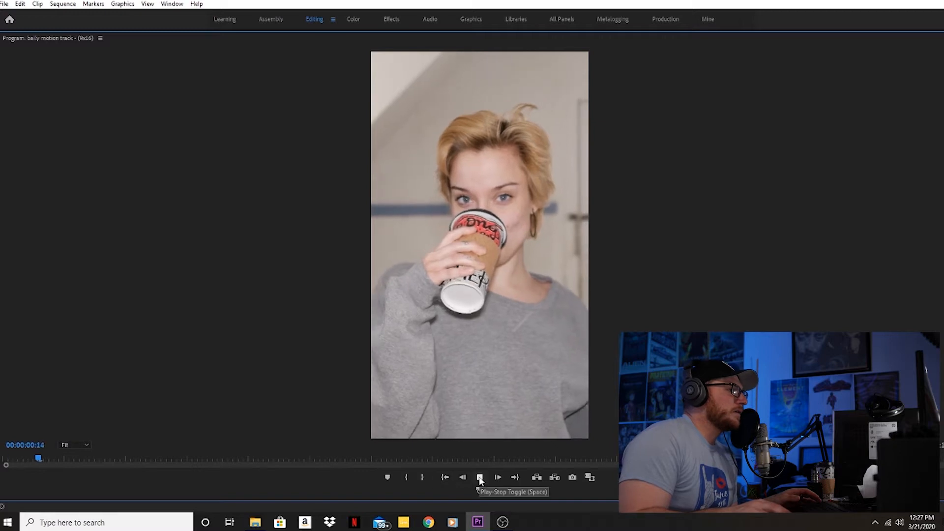
left_click(480, 477)
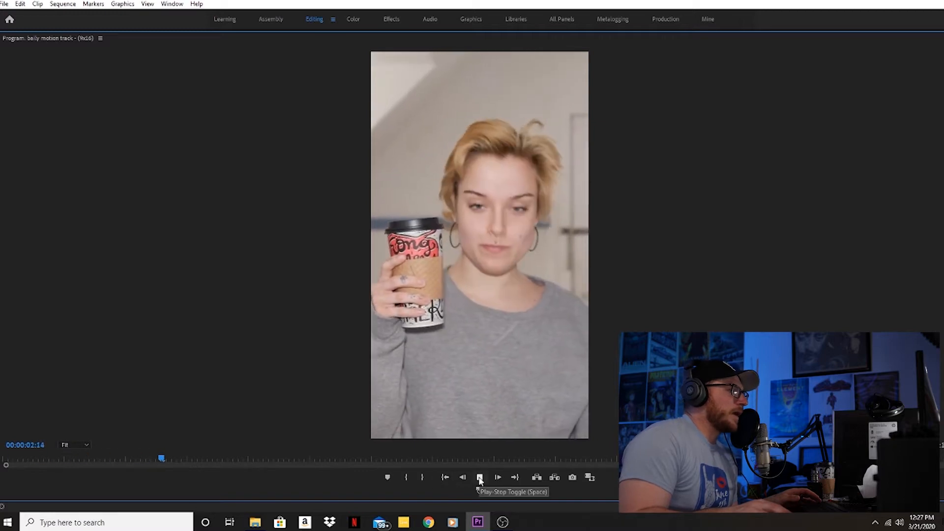
left_click(480, 477)
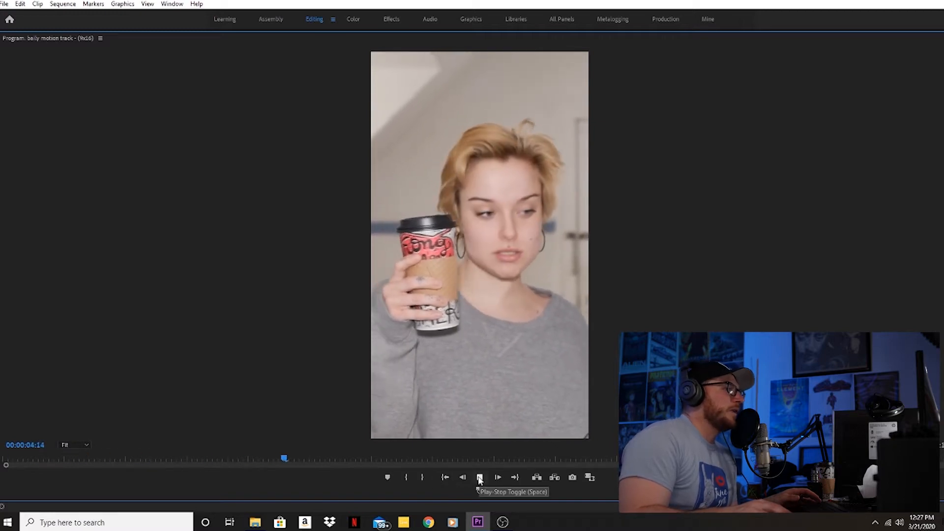
left_click(479, 477)
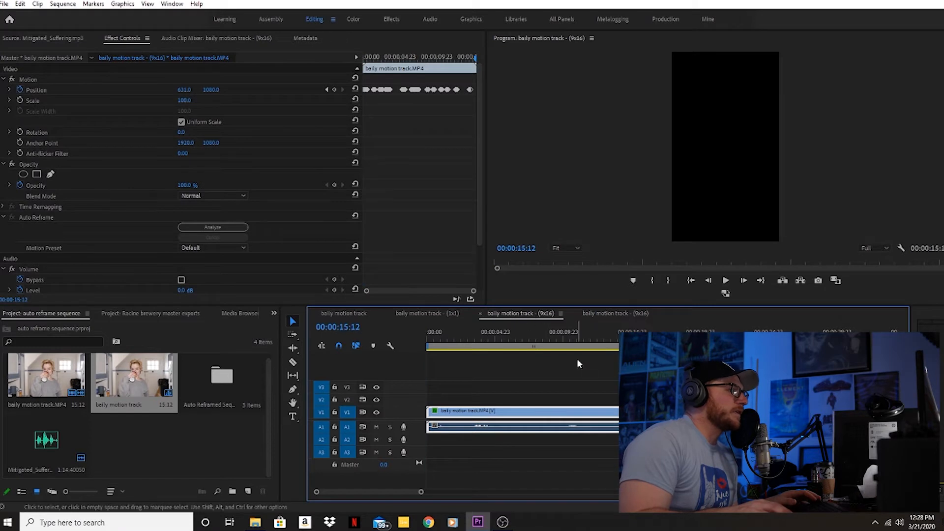
Switch the Timeline back to the original 16:9 baily motion track sequence
left_click(427, 313)
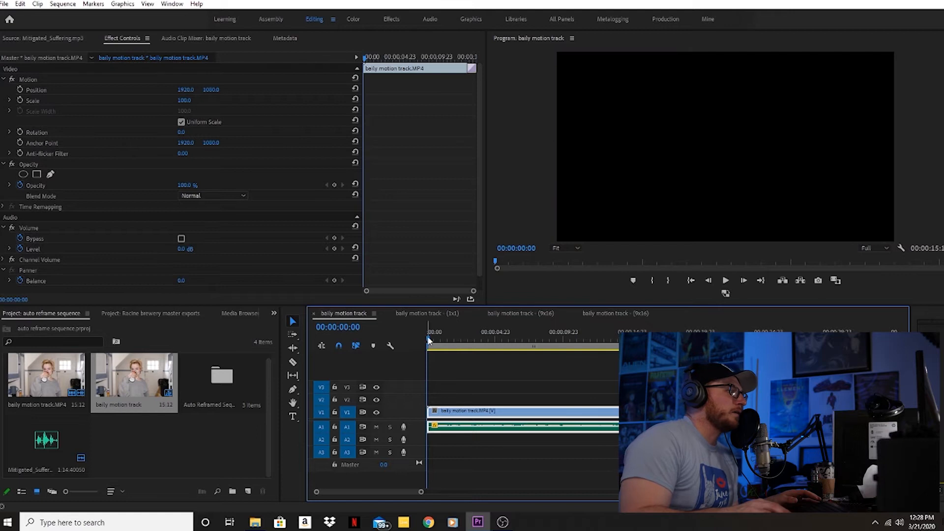
left_click(439, 346)
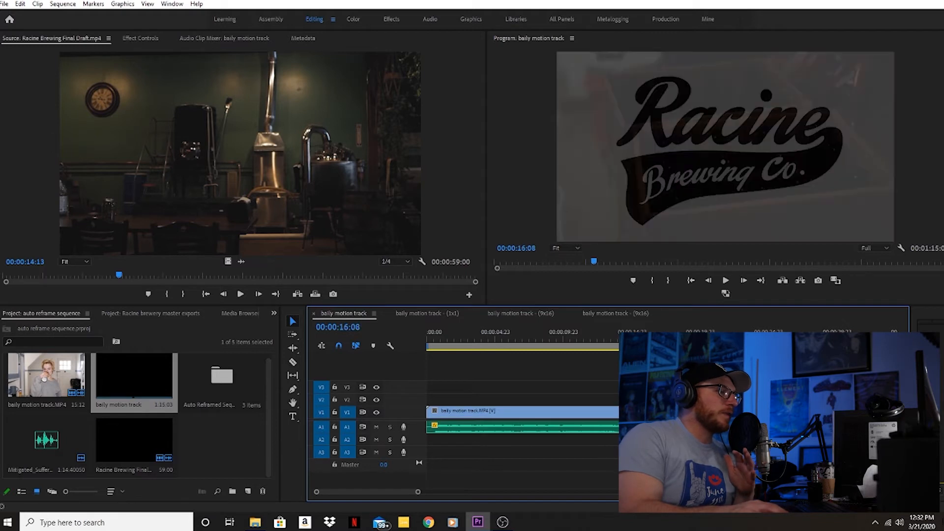
Play the Racine Brewing Final Draft video in the sequence, then pause it
left_click(726, 280)
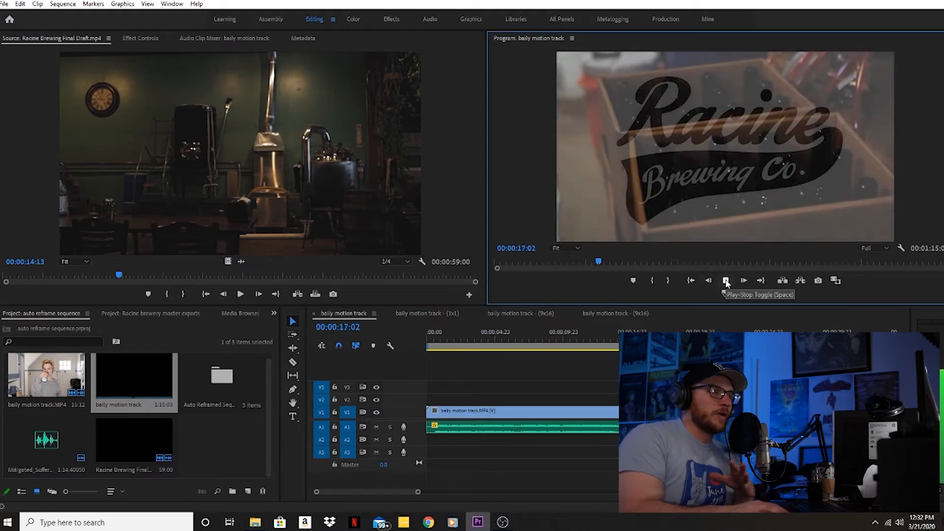
left_click(725, 280)
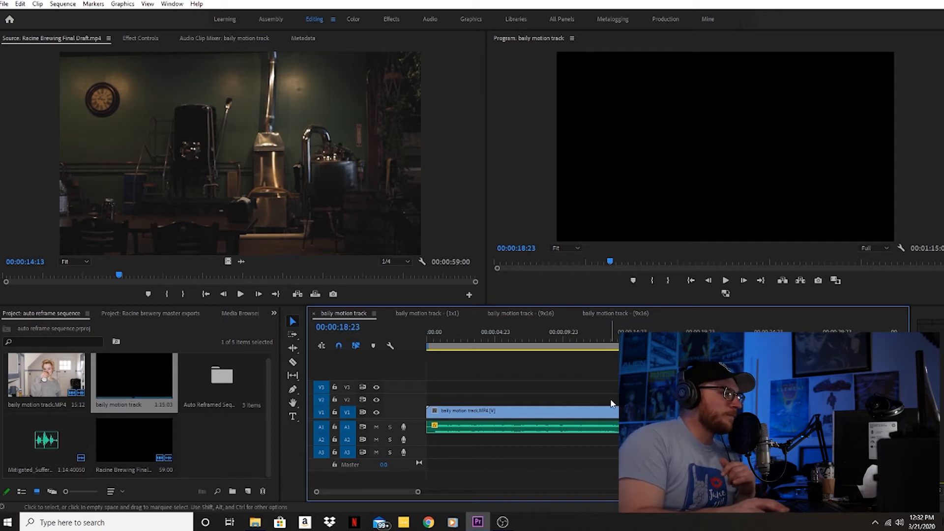
mouse_move(447, 399)
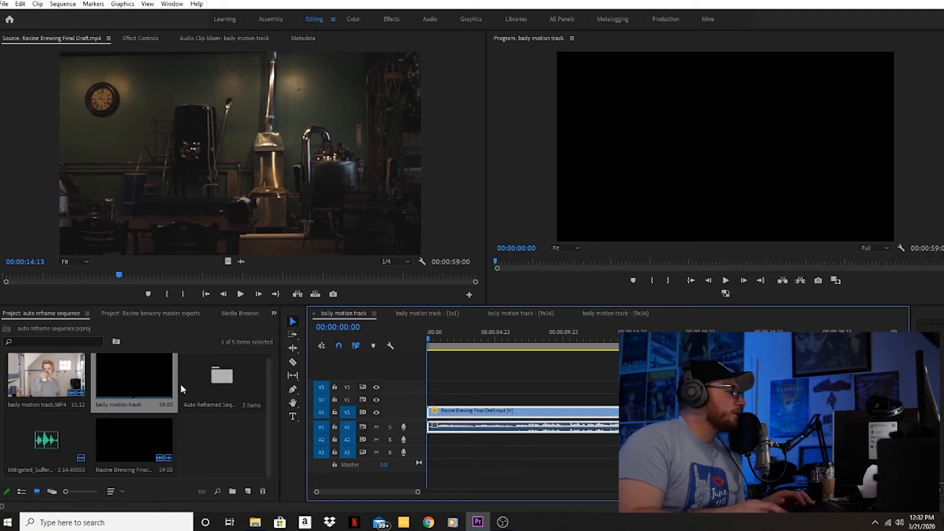
mouse_move(445, 355)
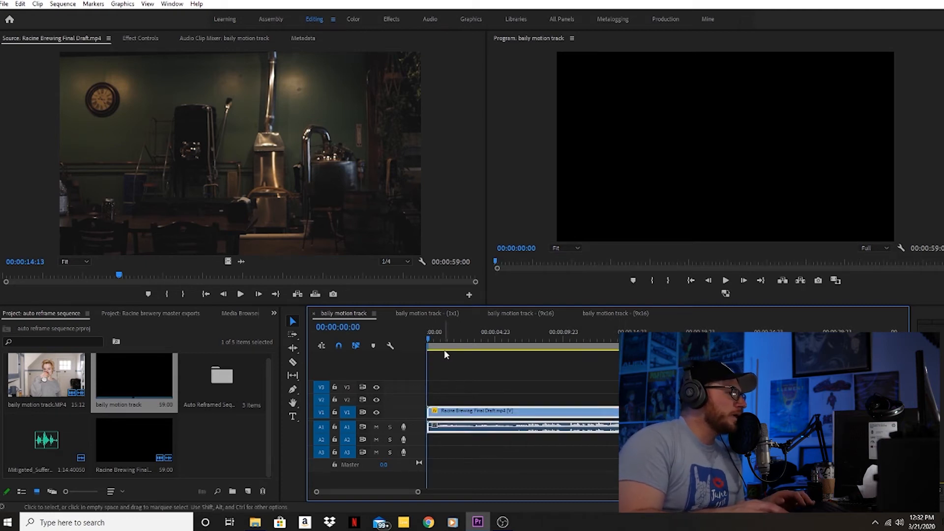
Create a Square 1:1 auto-reframed copy of the brewery sequence with Nest clips enabled
right_click(46, 374)
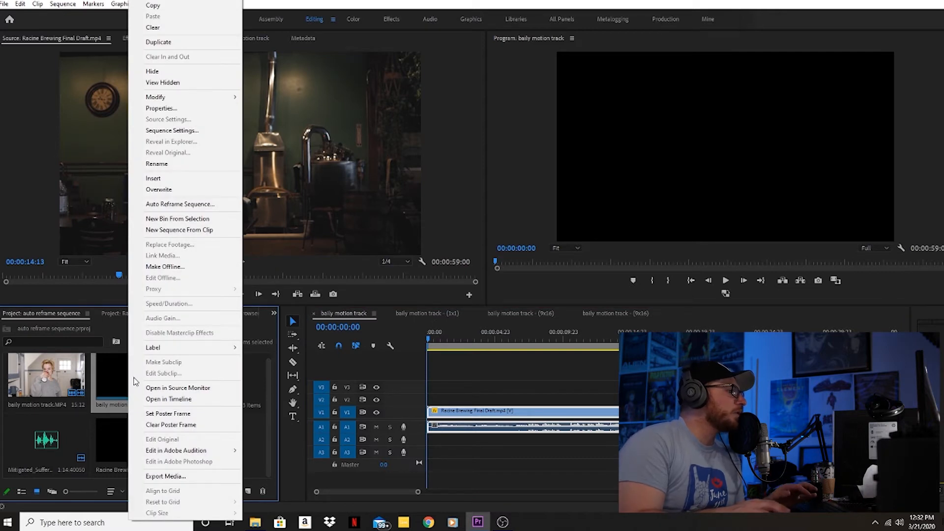
mouse_move(181, 205)
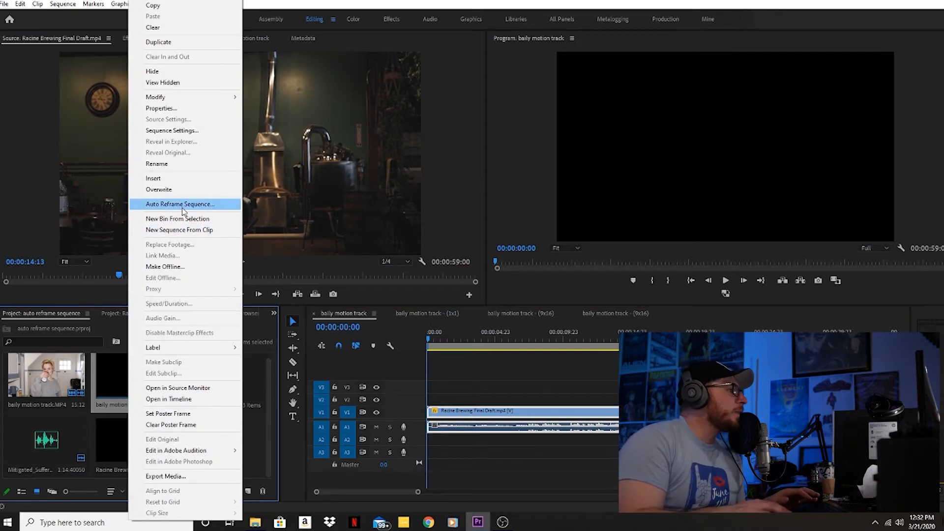
left_click(179, 204)
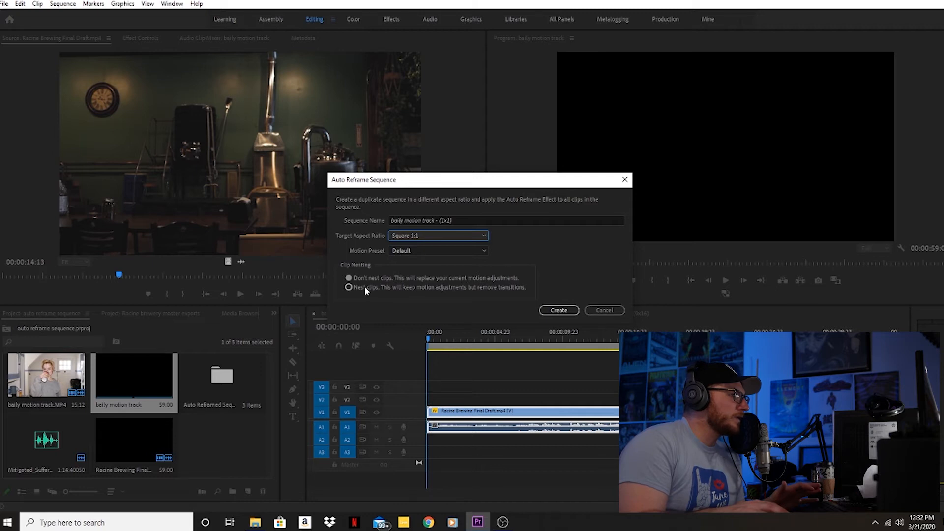
left_click(559, 310)
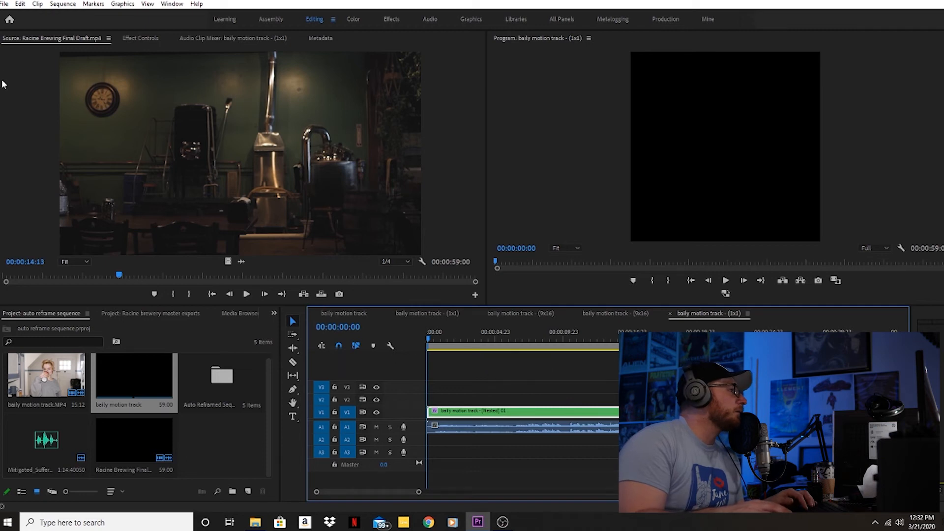
left_click(141, 39)
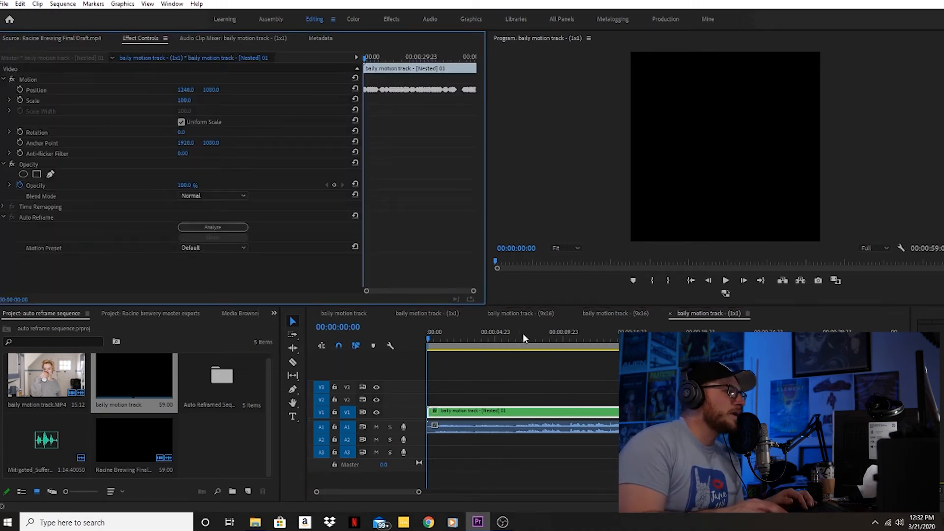
Maximize the Program Monitor and play and scrub the square 1:1 sequence to check framing
left_click(725, 280)
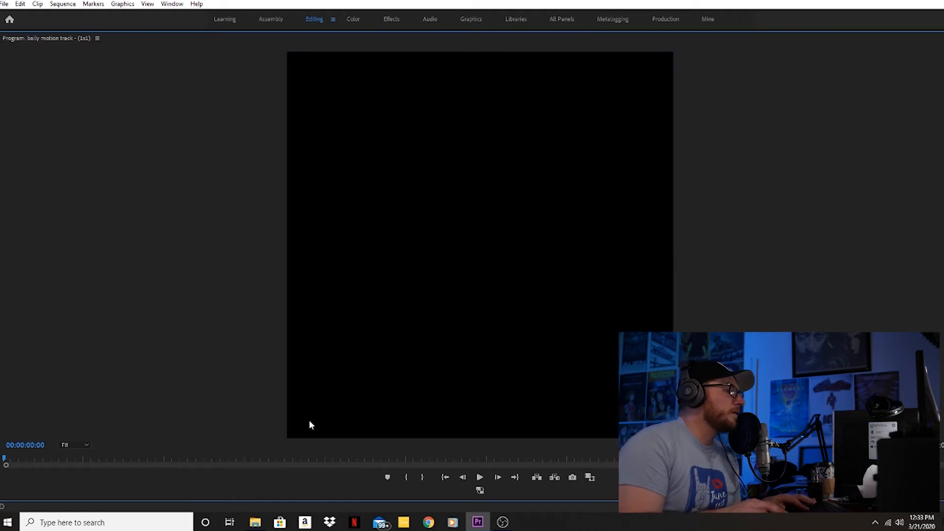
left_click(479, 477)
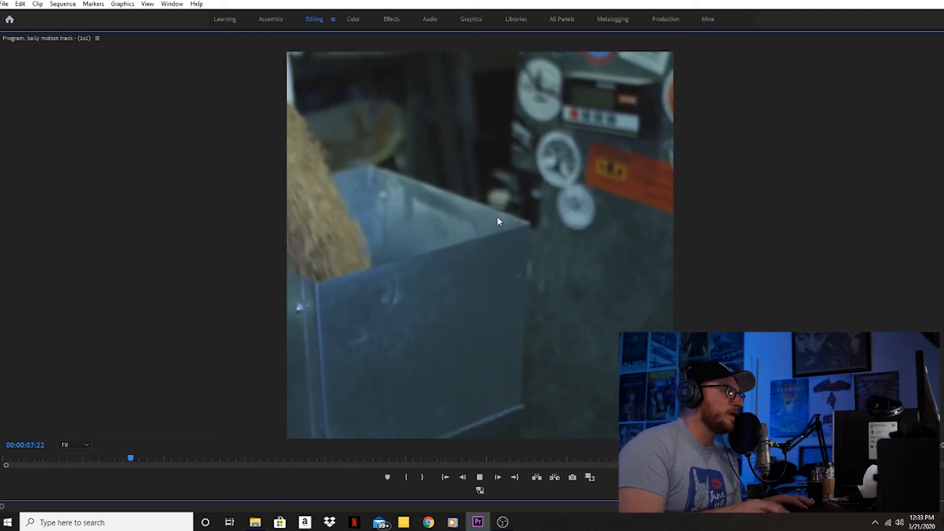
left_click_drag(131, 458, 134, 459)
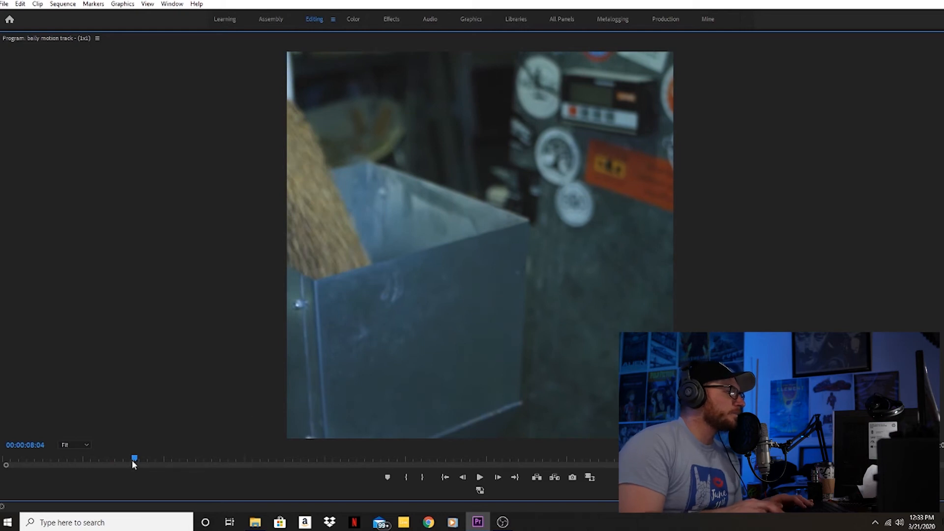
left_click_drag(134, 459, 142, 458)
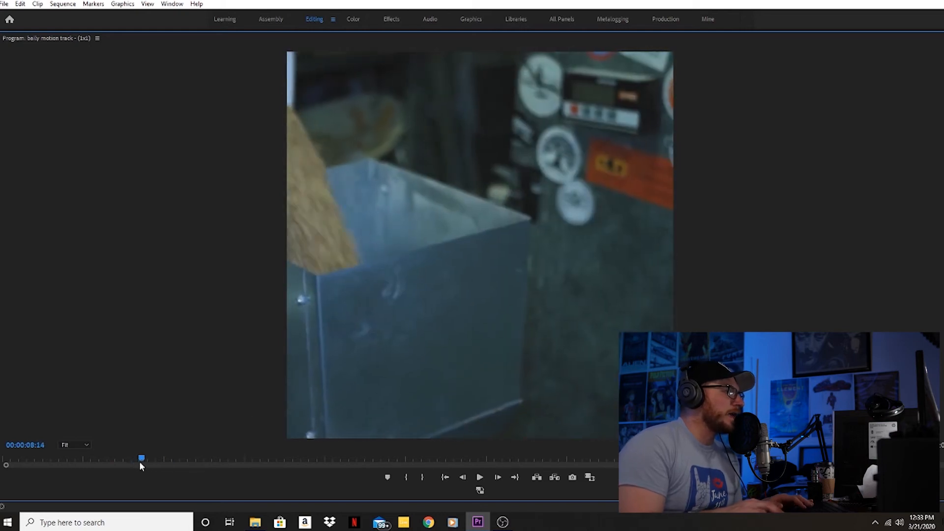
Play again, then scrub through the taproom and later shots of the square sequence
left_click(480, 477)
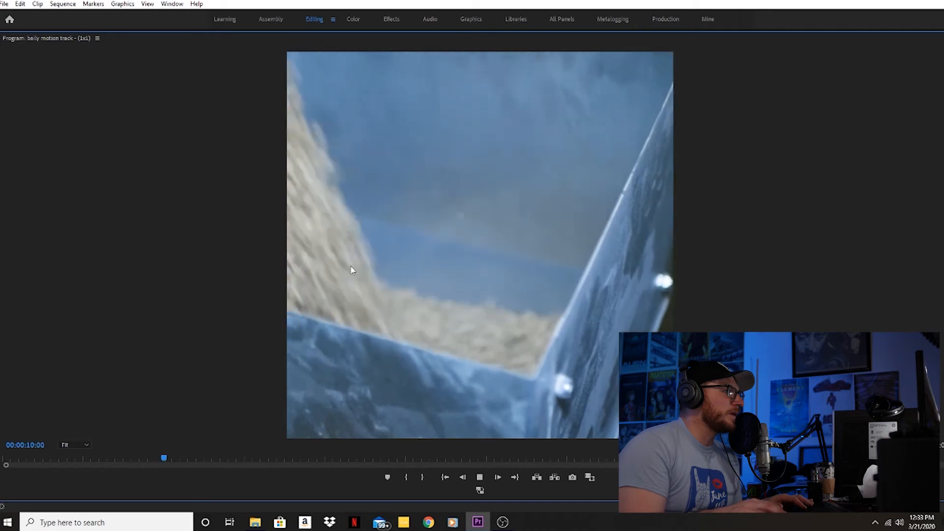
left_click(497, 477)
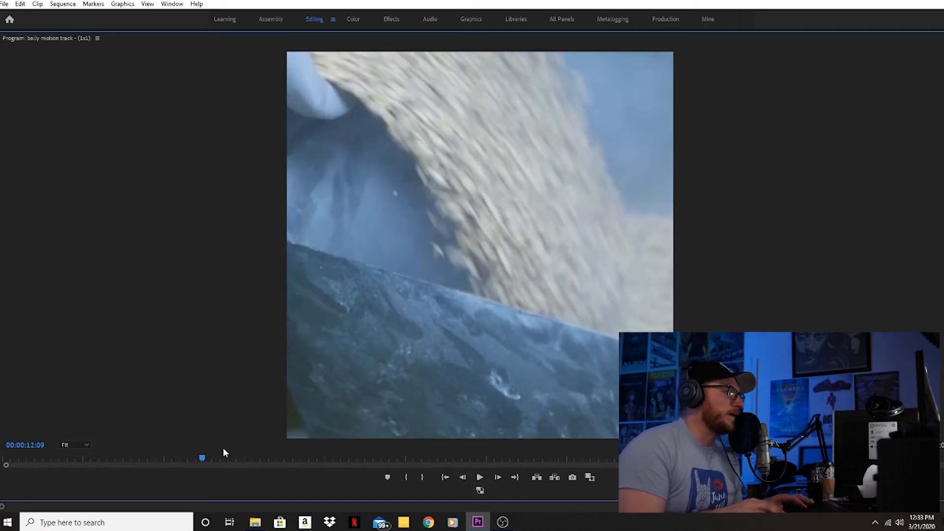
left_click_drag(203, 459, 209, 459)
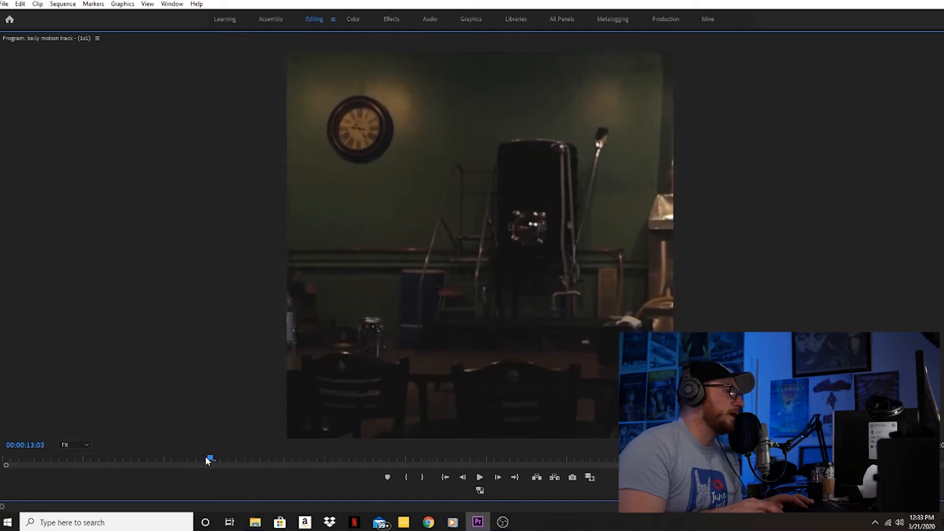
left_click_drag(209, 459, 197, 459)
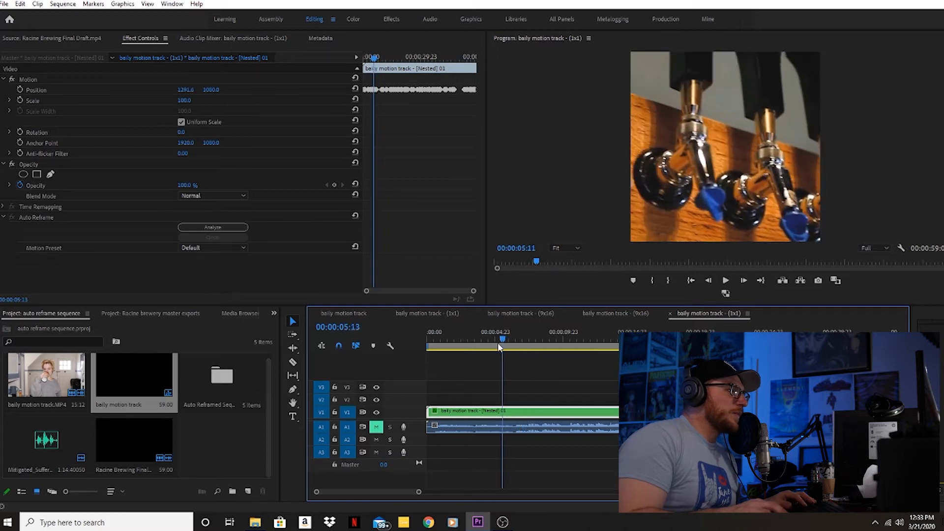
left_click(724, 281)
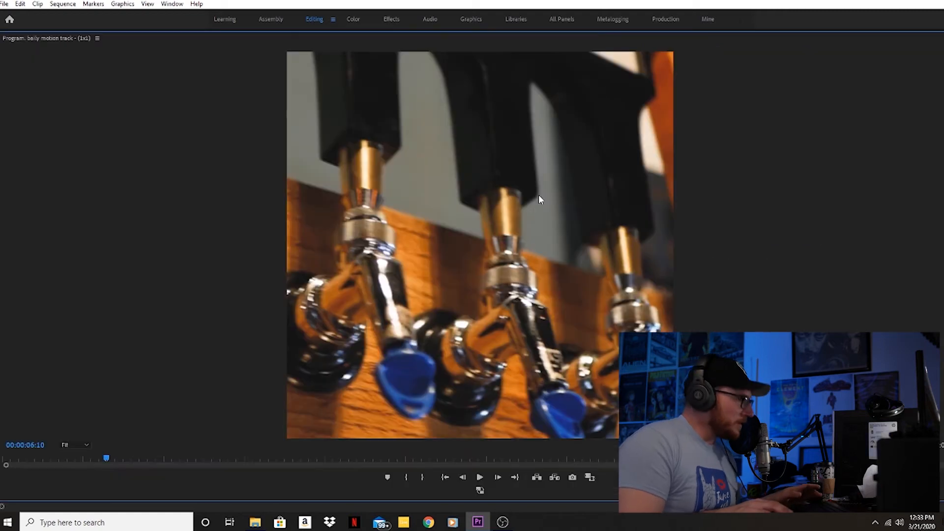
left_click_drag(106, 458, 88, 458)
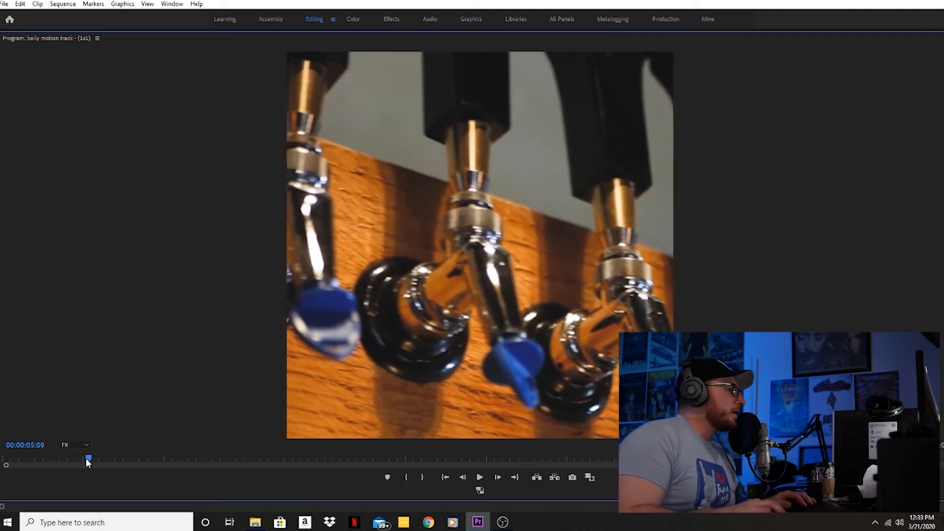
left_click_drag(87, 458, 110, 459)
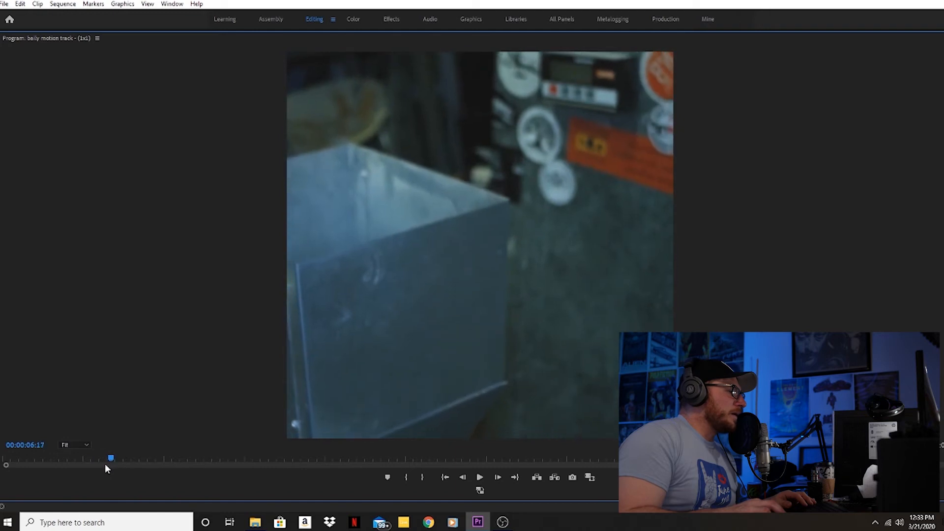
left_click(479, 477)
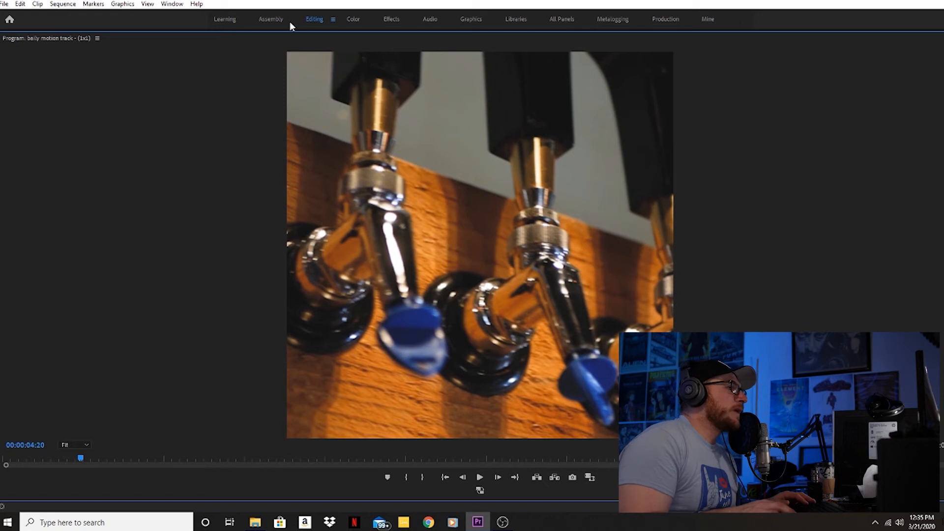
mouse_move(363, 168)
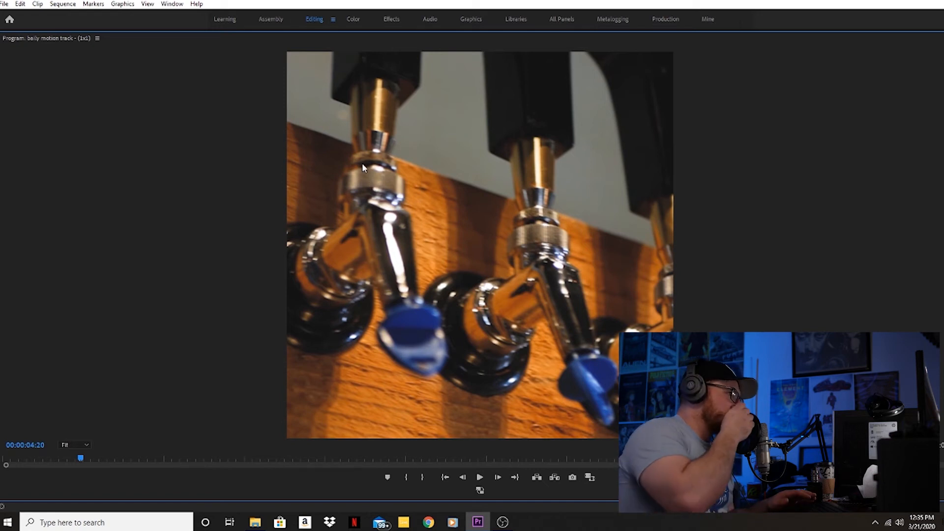
mouse_move(467, 162)
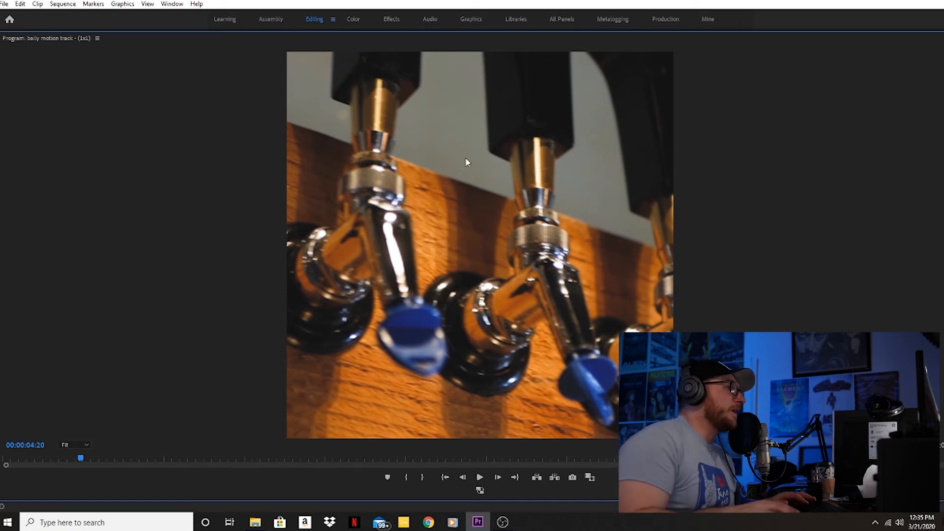
mouse_move(211, 152)
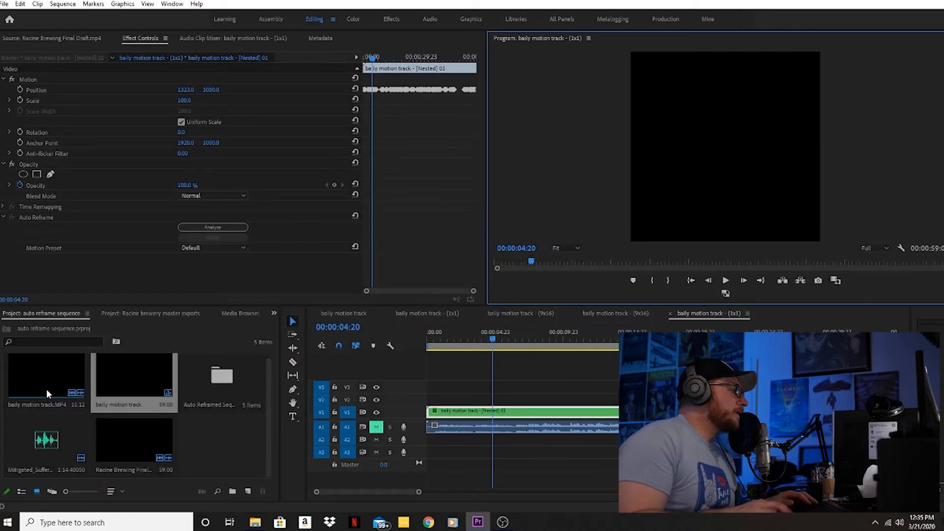
Load baily motion track.MP4 in the Source Monitor and scrub to about three seconds
double_click(47, 375)
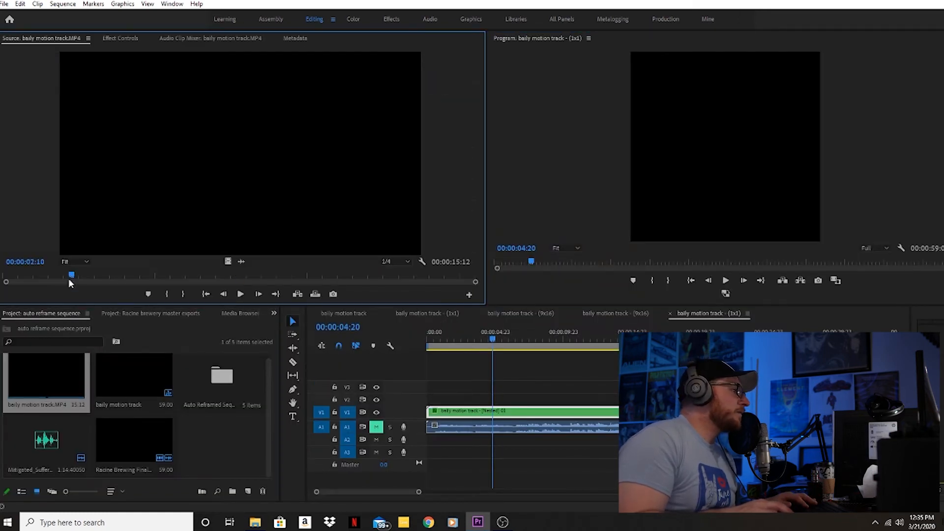
left_click(240, 294)
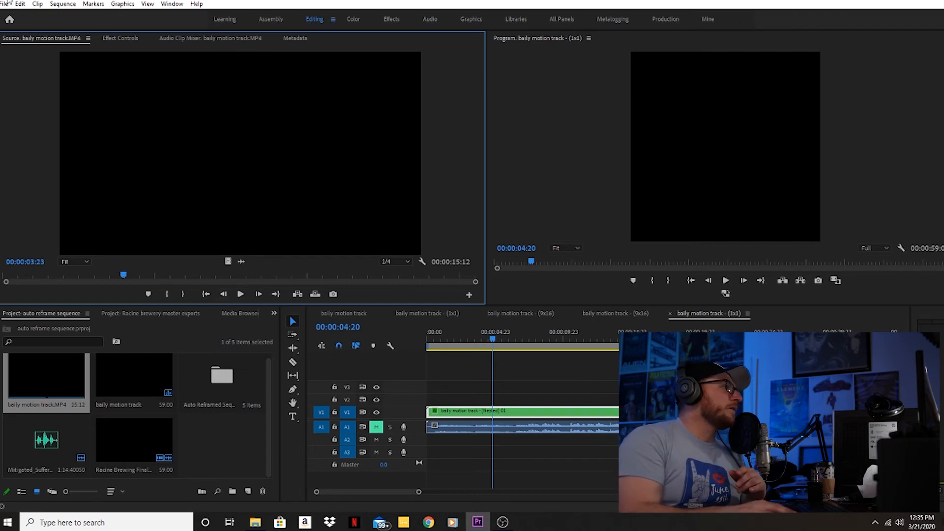
left_click(5, 4)
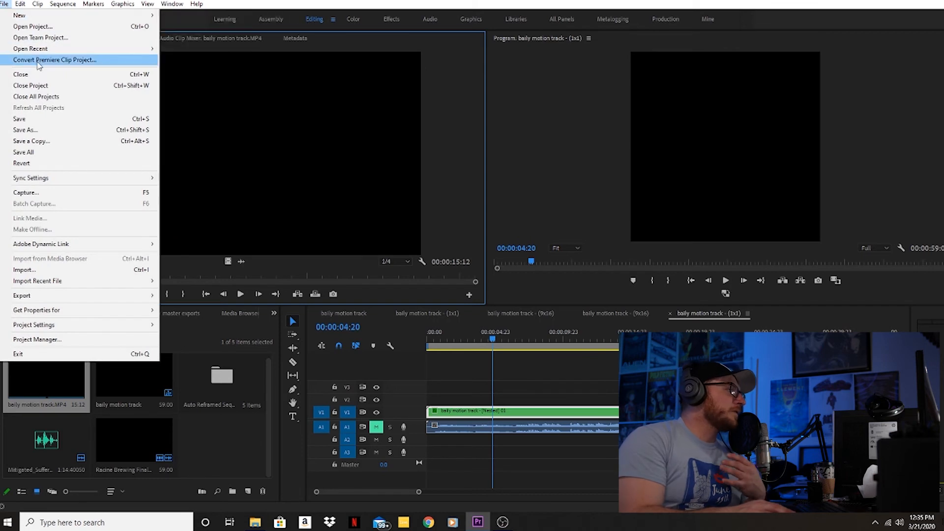
mouse_move(52, 79)
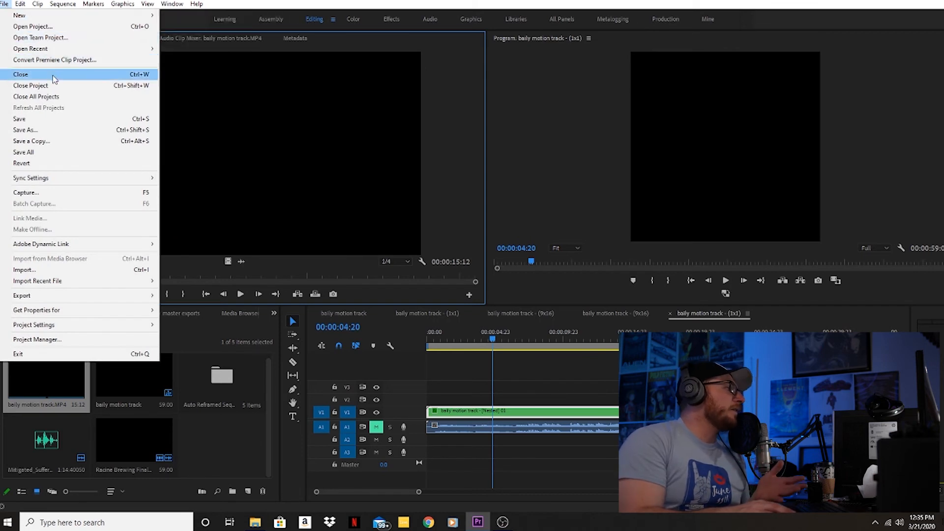
mouse_move(19, 15)
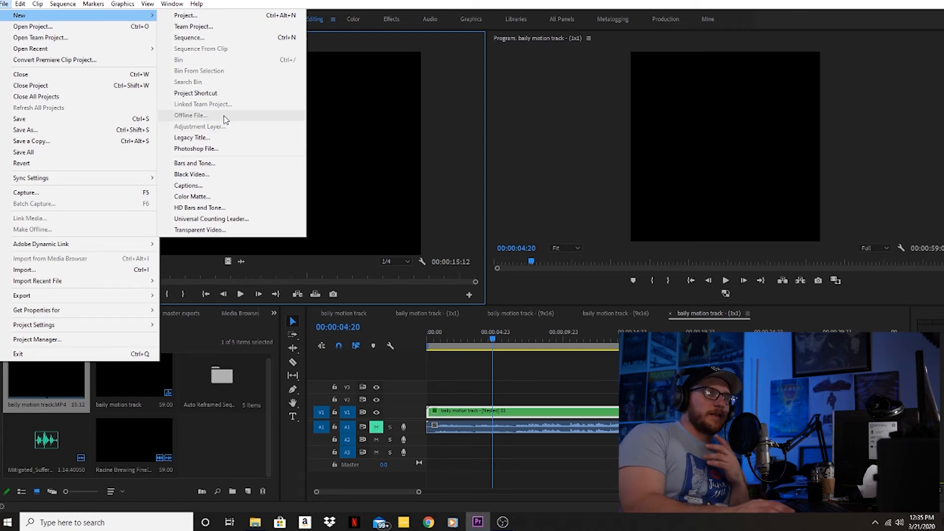
mouse_move(576, 146)
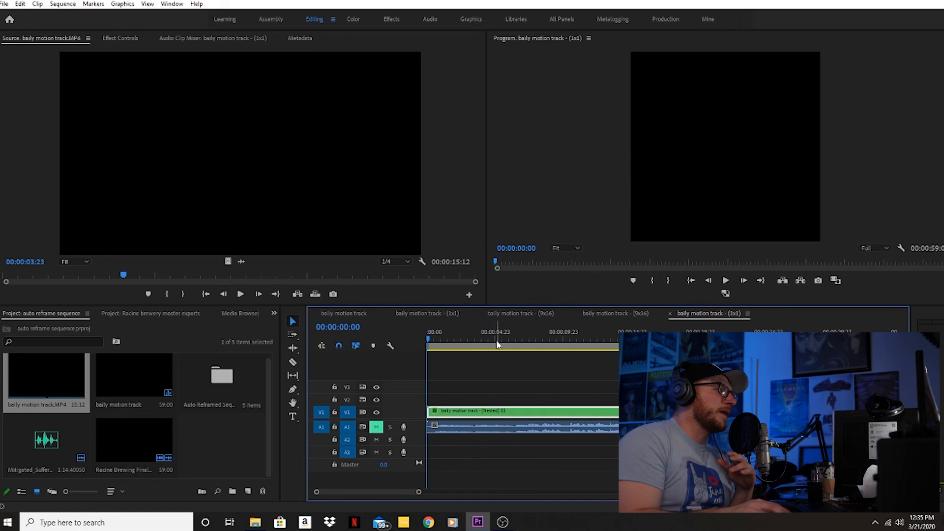
Switch from the square sequence to the original 16:9 edit and play it for comparison
left_click(442, 331)
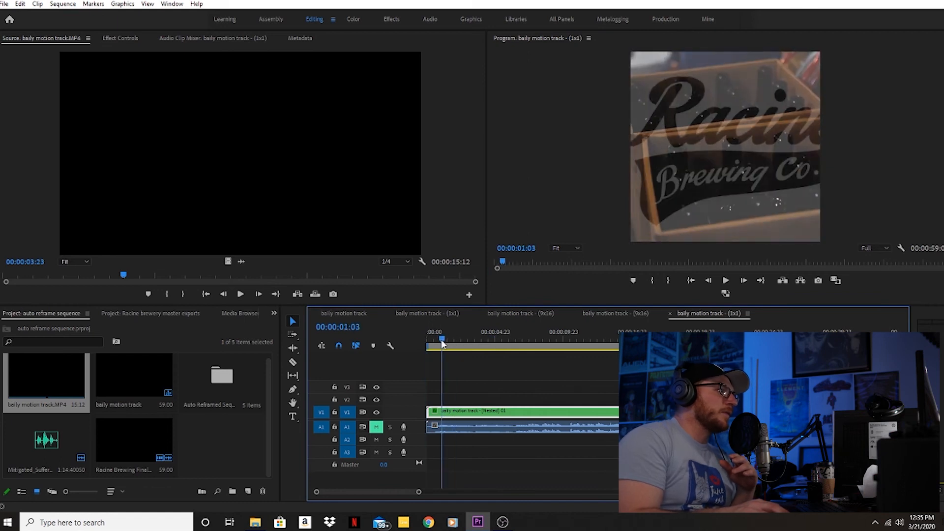
left_click(441, 340)
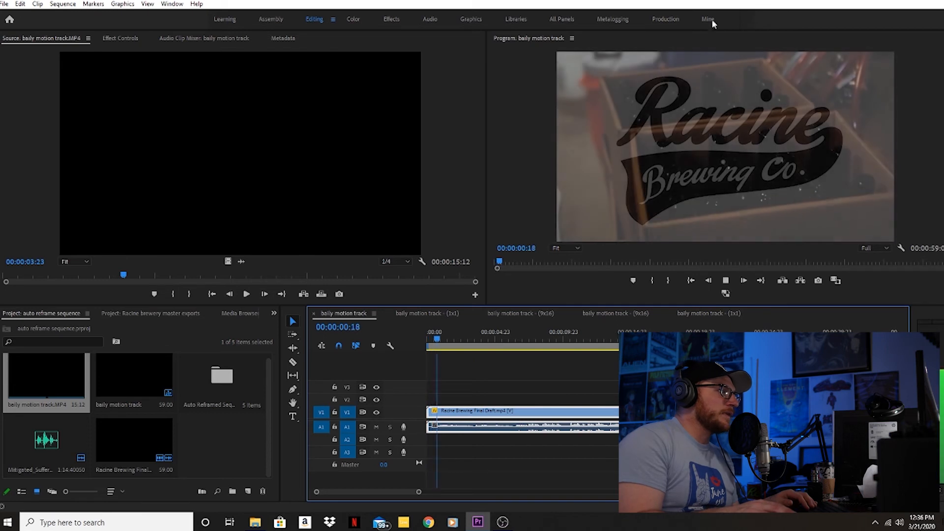
left_click(464, 339)
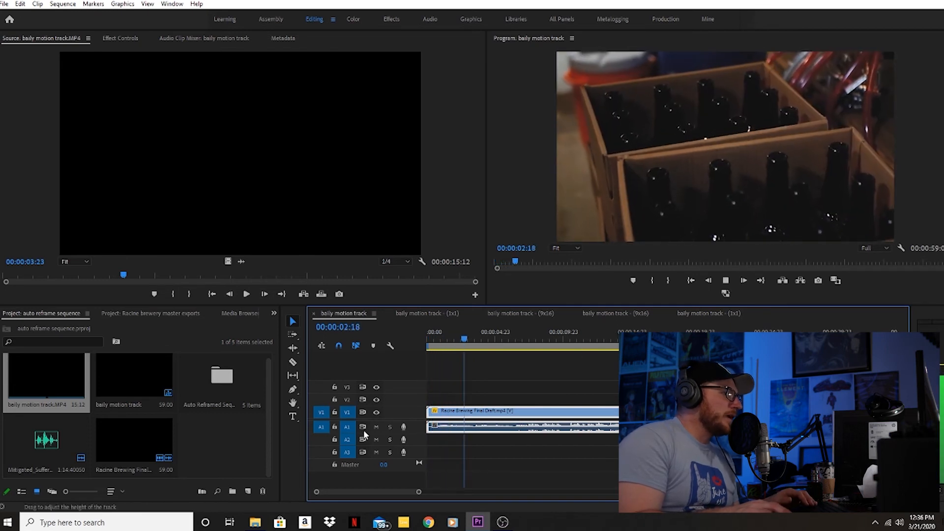
left_click(376, 427)
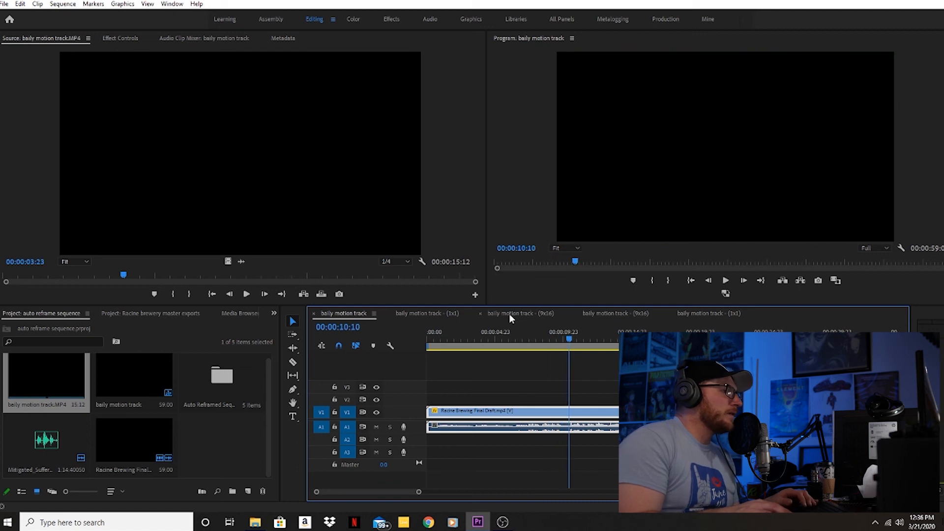
Visit the 9:16 and first 1:1 sequences, then end on the nested 1:1 square sequence
left_click(517, 313)
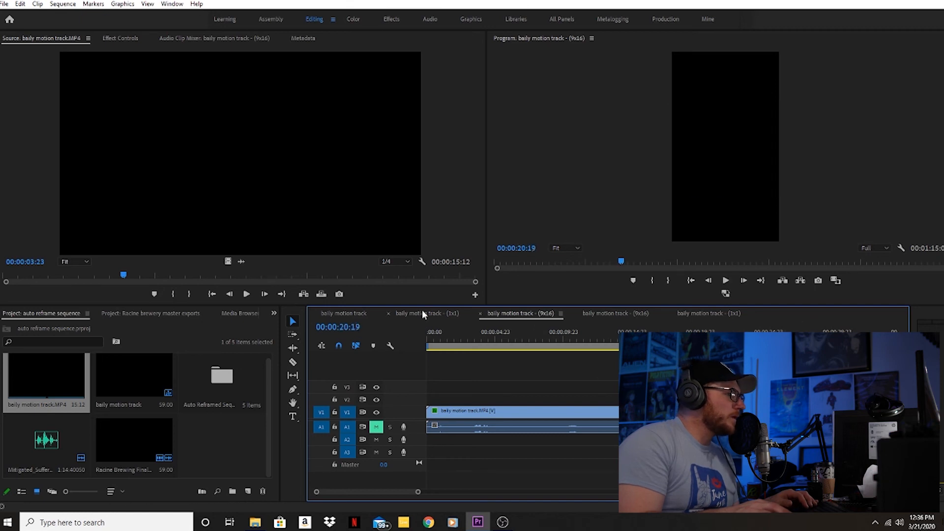
left_click(427, 312)
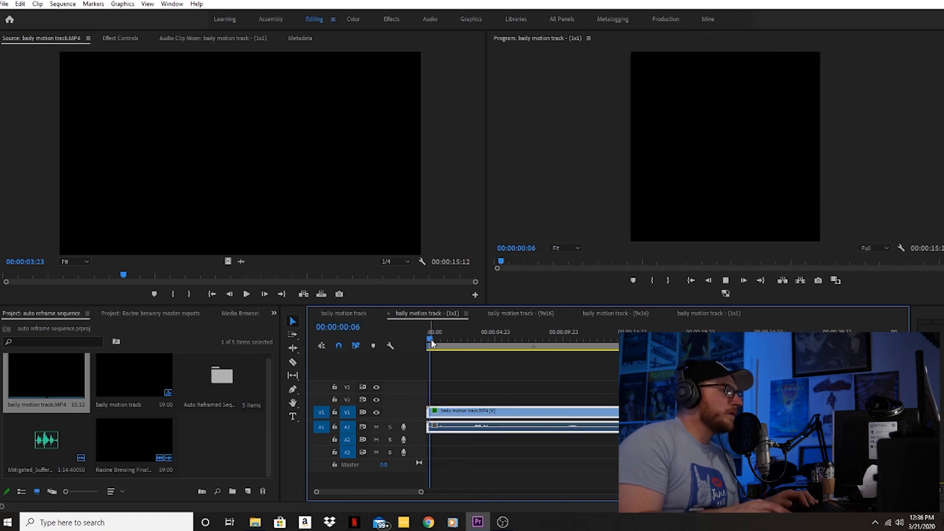
left_click(462, 338)
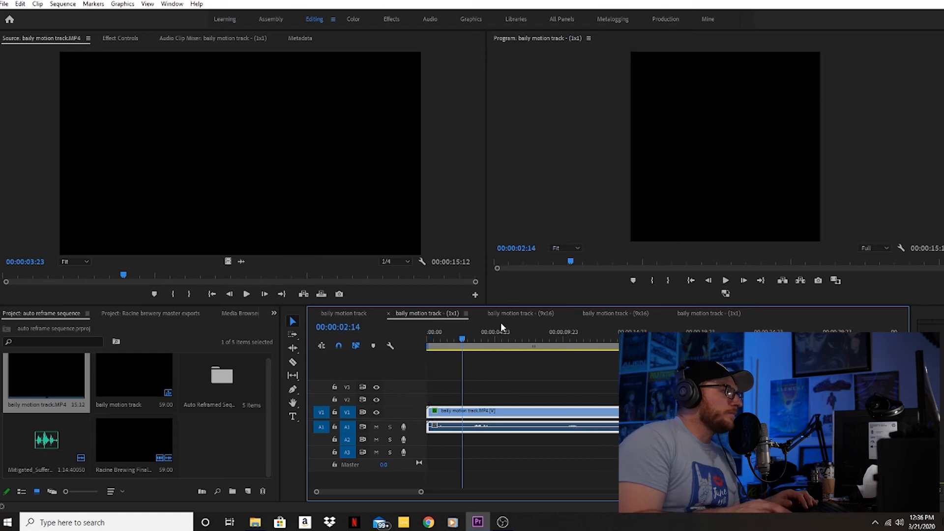
left_click(614, 313)
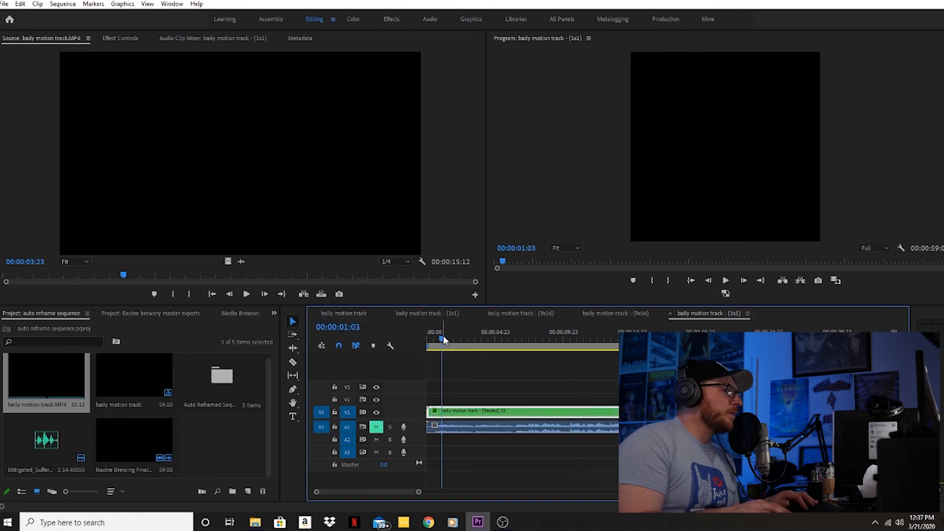
Cycle through the 16:9, 9:16 and nested 1:1 sequences, finishing on the second 9:16 sequence
left_click(724, 280)
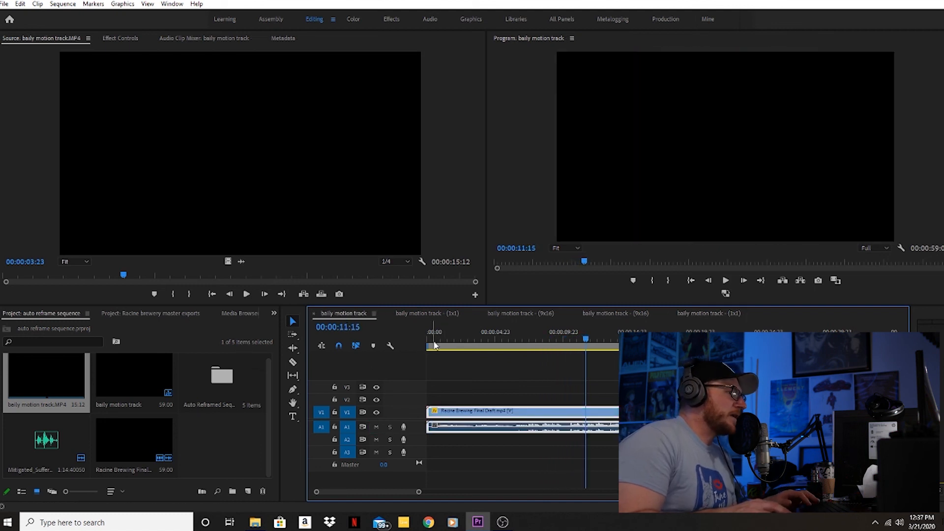
left_click(519, 312)
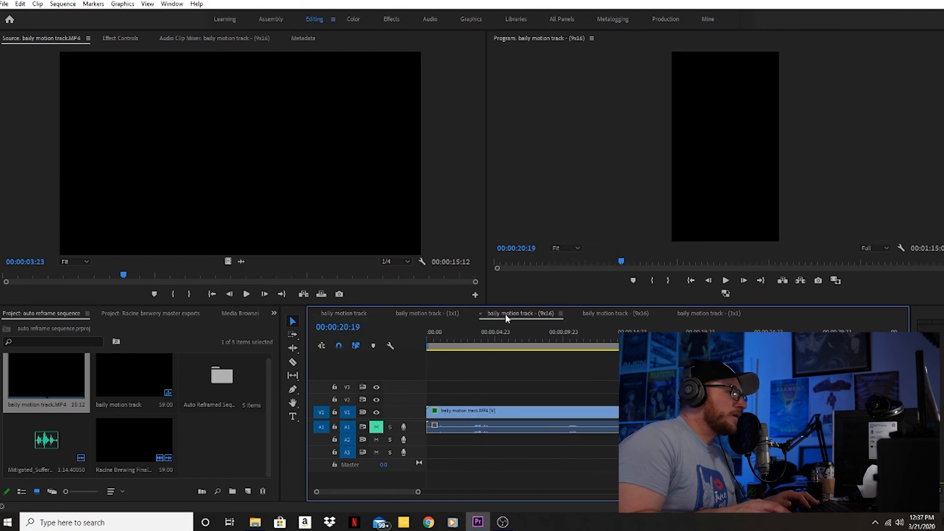
left_click(709, 313)
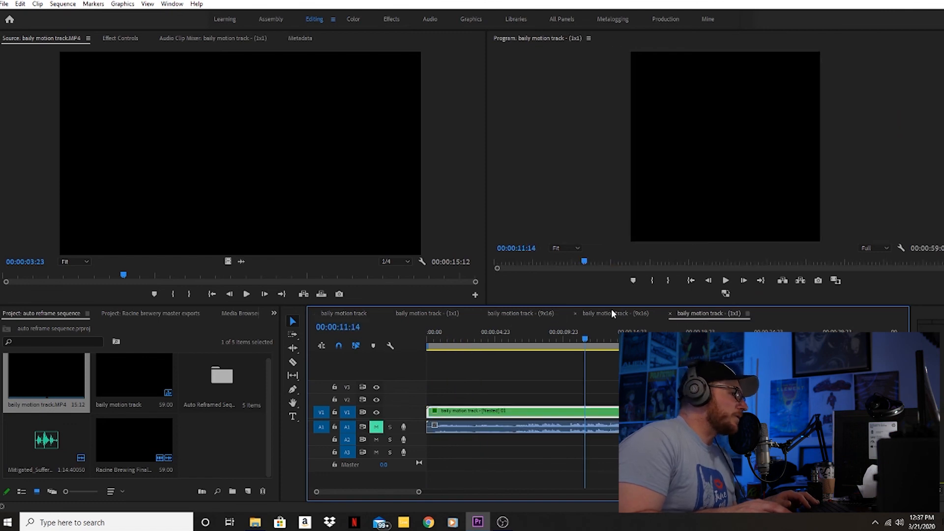
left_click(605, 312)
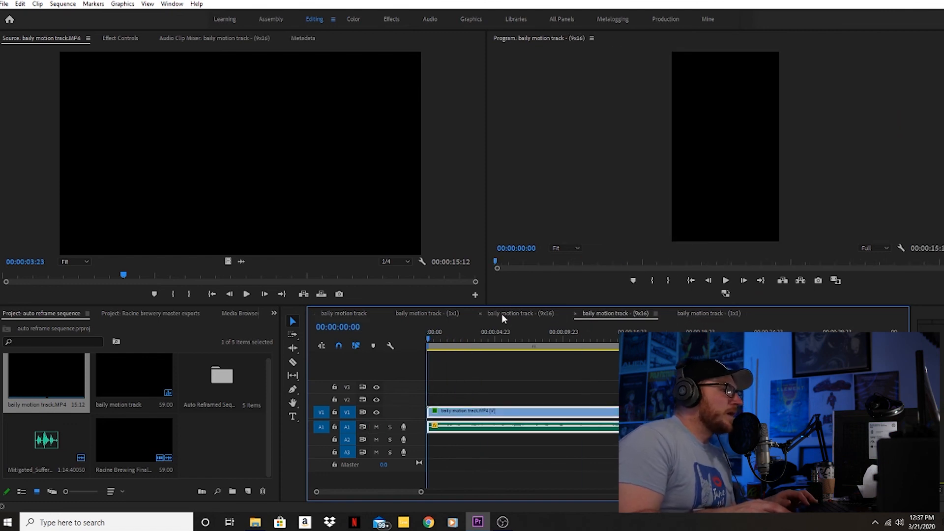